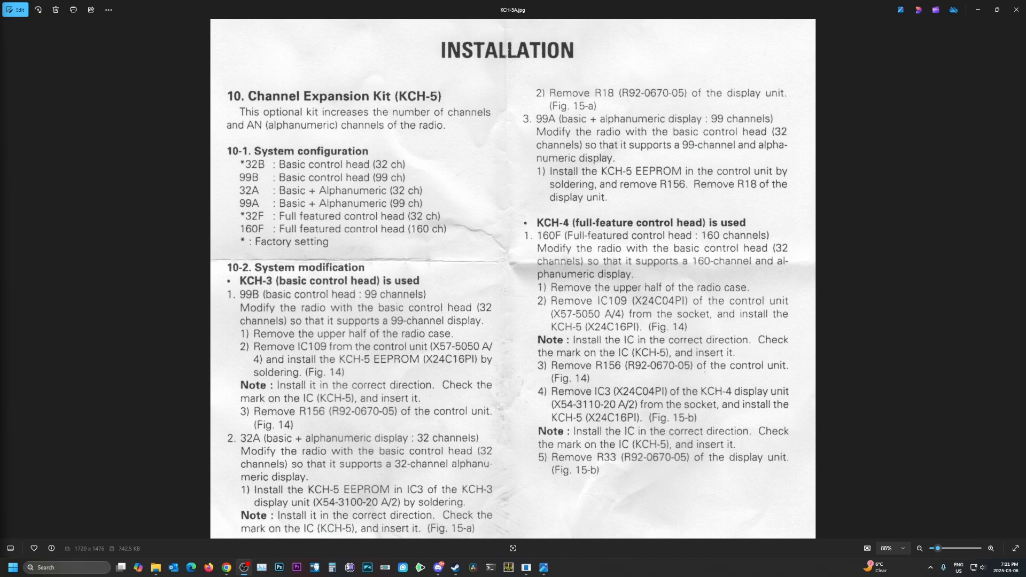
mouse_move(734, 245)
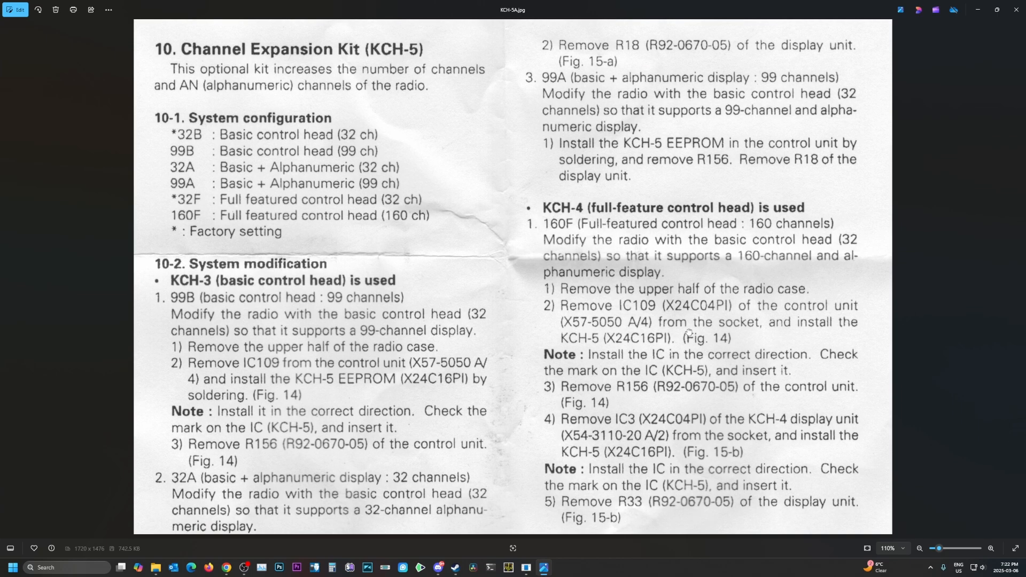
Step: Scroll through the 24LC16B EEPROM datasheet down to the AC Characteristics table on page 4
scroll("down", 3)
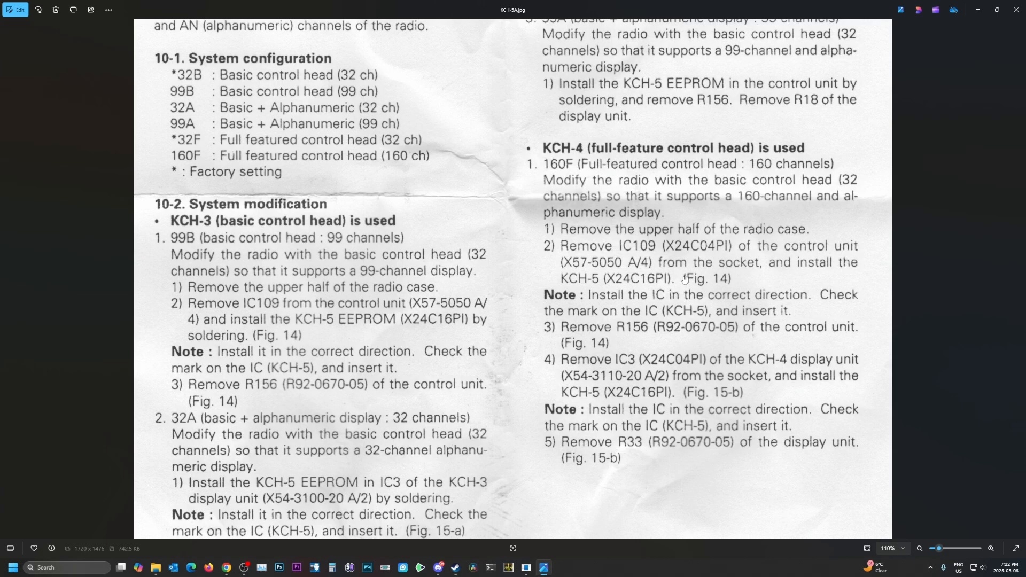
mouse_move(690, 279)
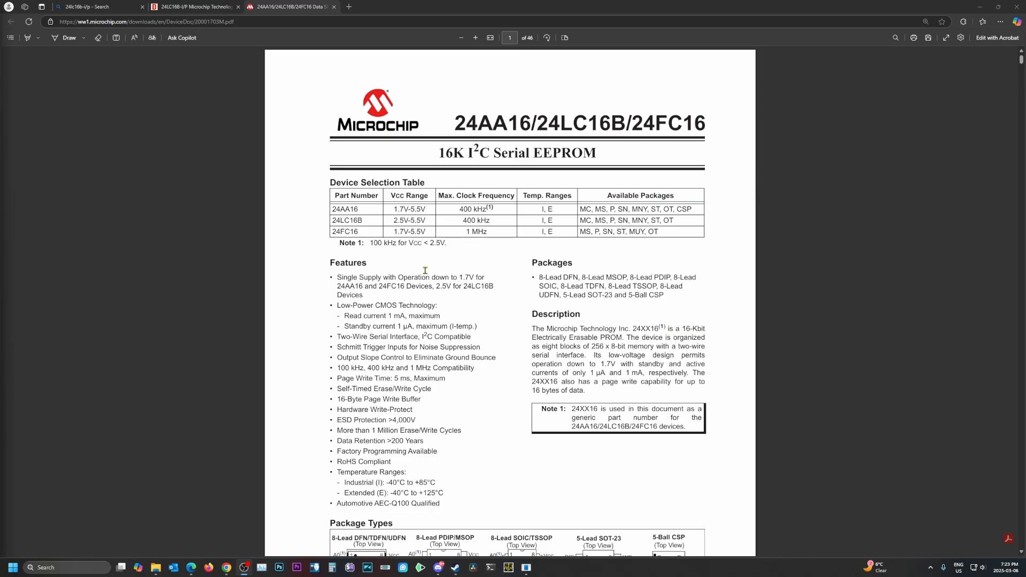
mouse_move(521, 144)
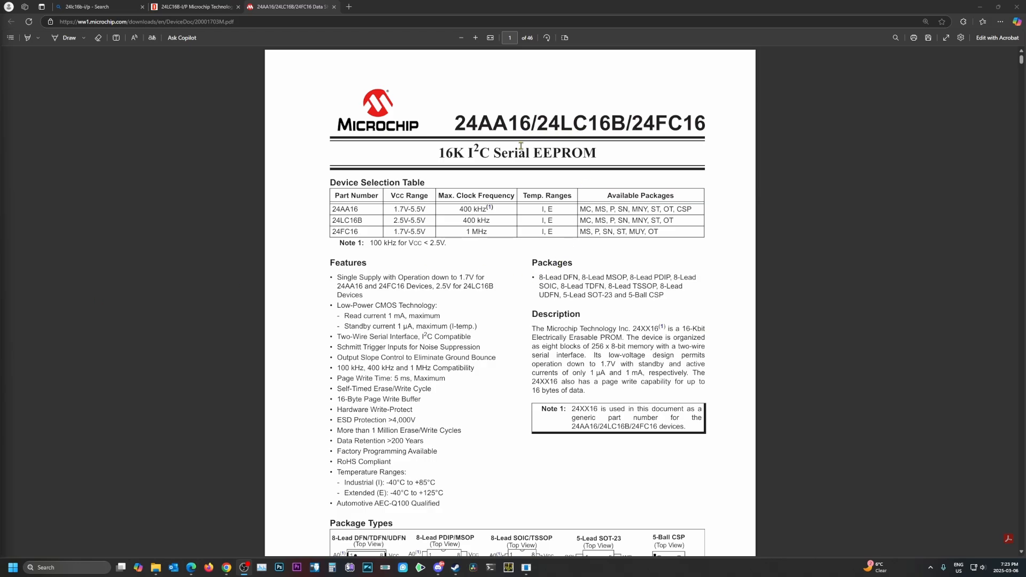
double_click(611, 124)
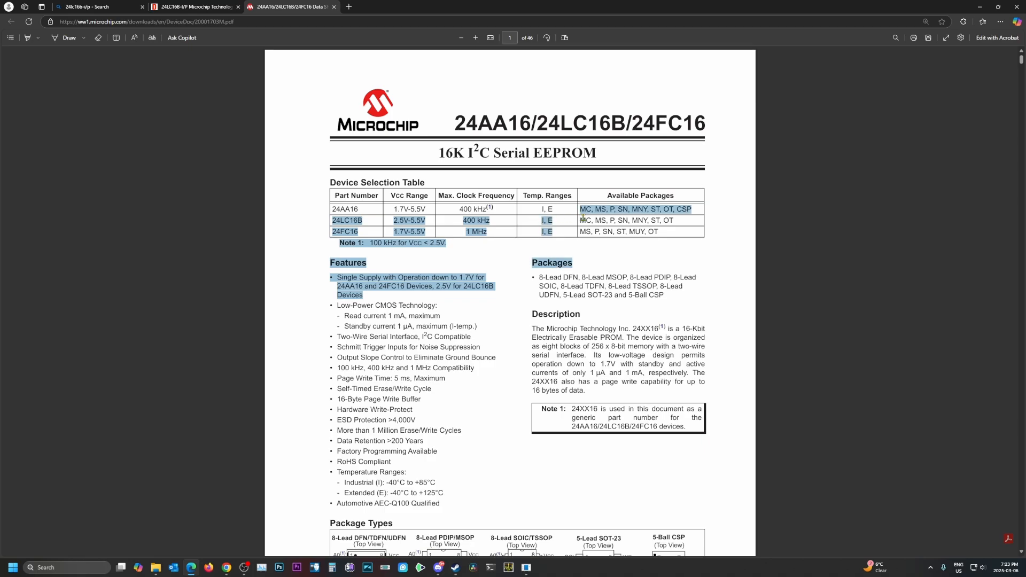
scroll("down", 3)
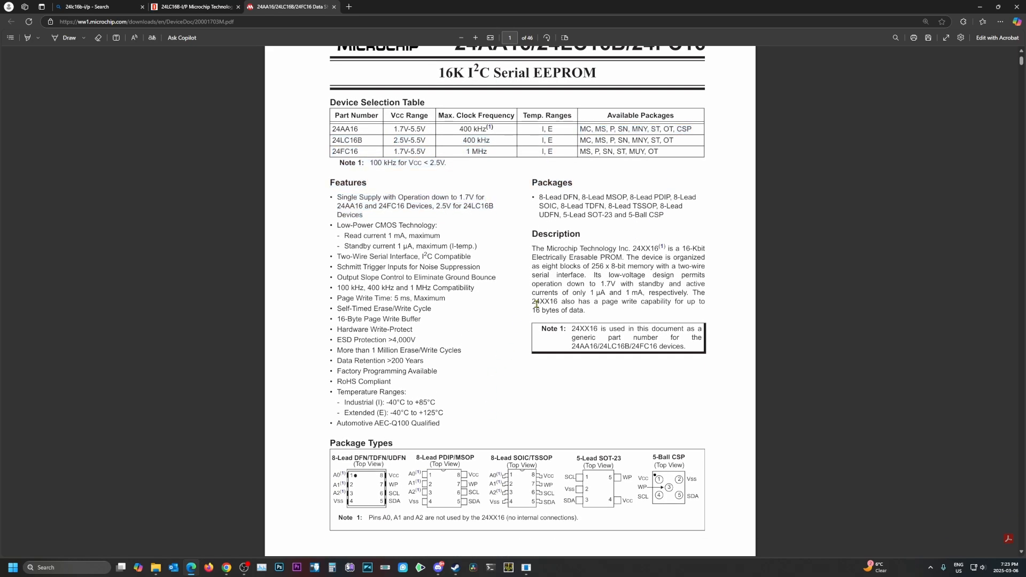
scroll("up", 3)
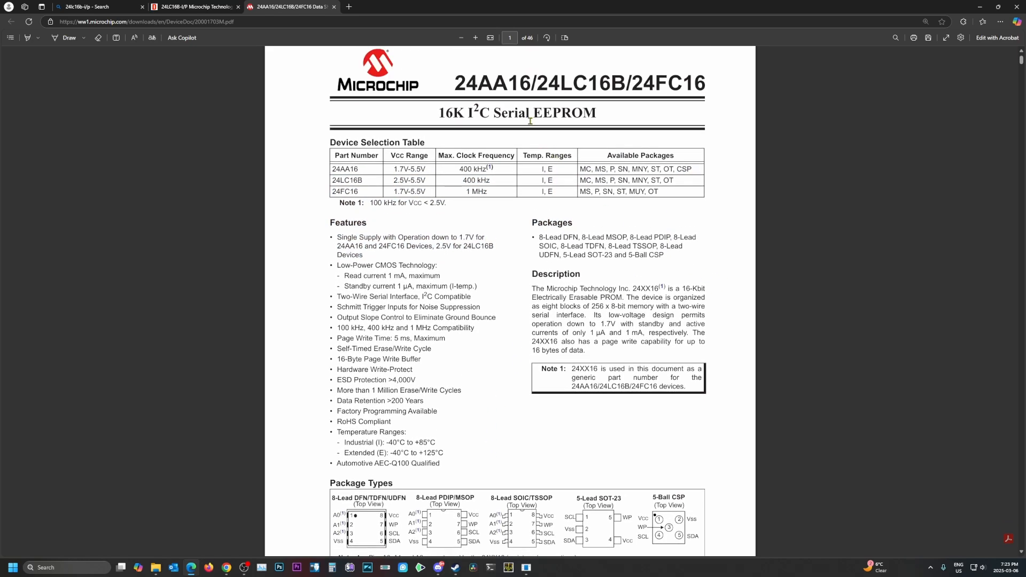
scroll("down", 3)
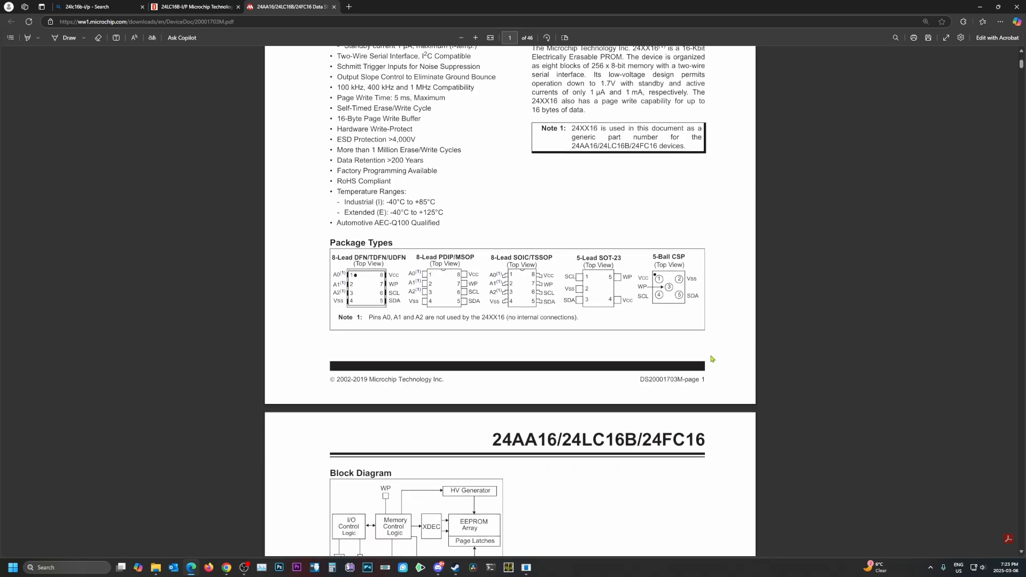
mouse_move(564, 294)
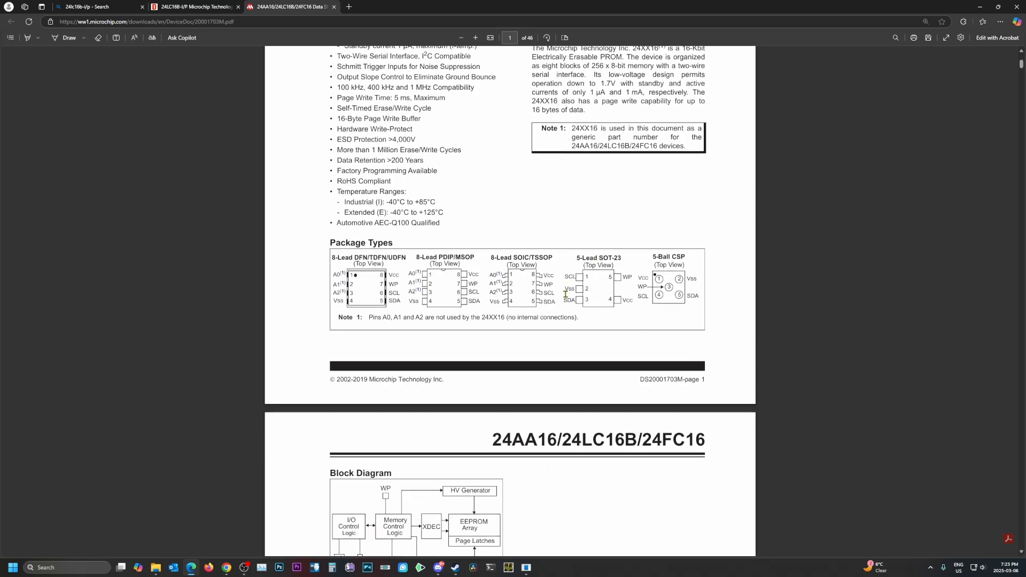
scroll("down", 3)
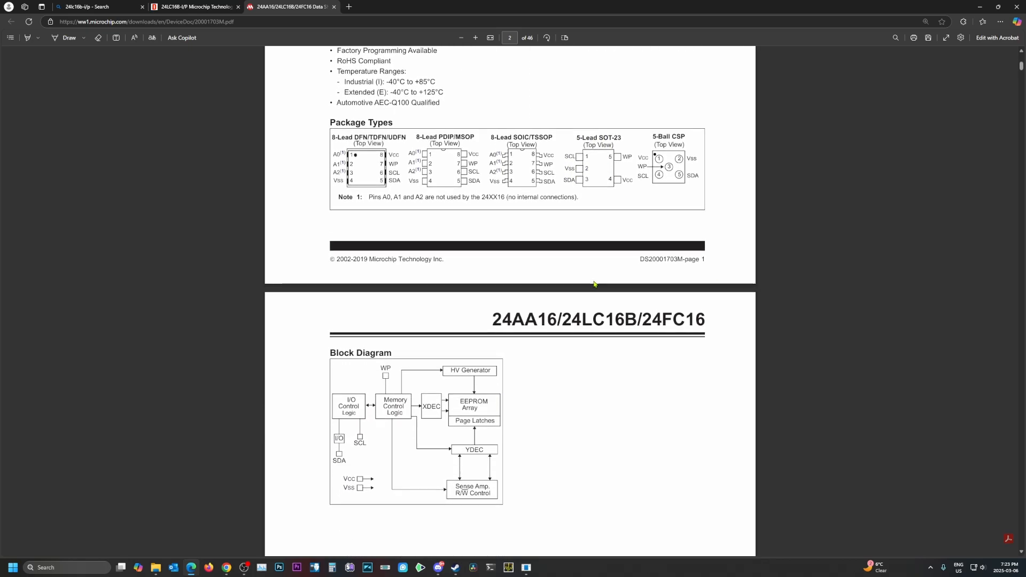
scroll("down", 3)
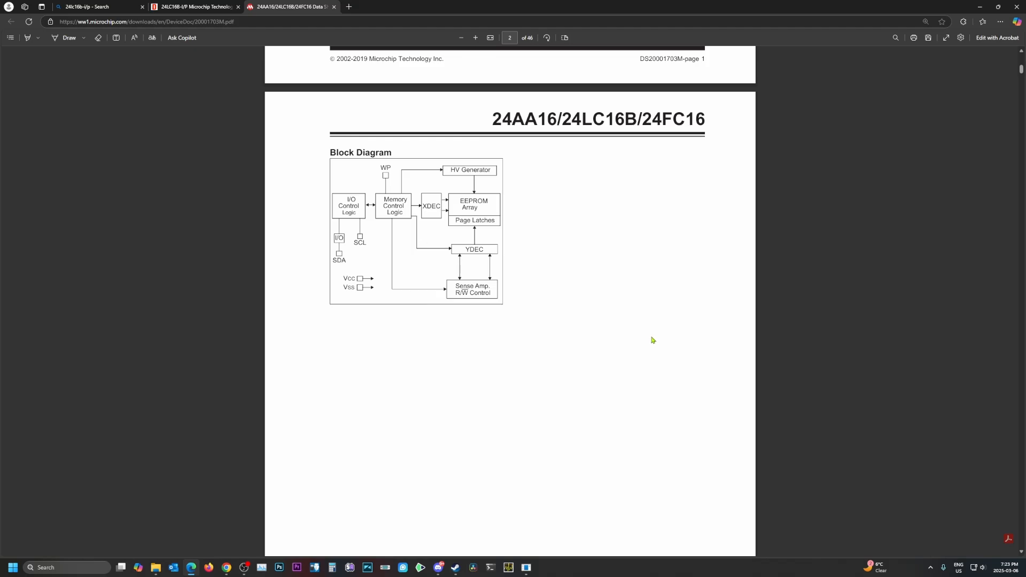
scroll("up", 3)
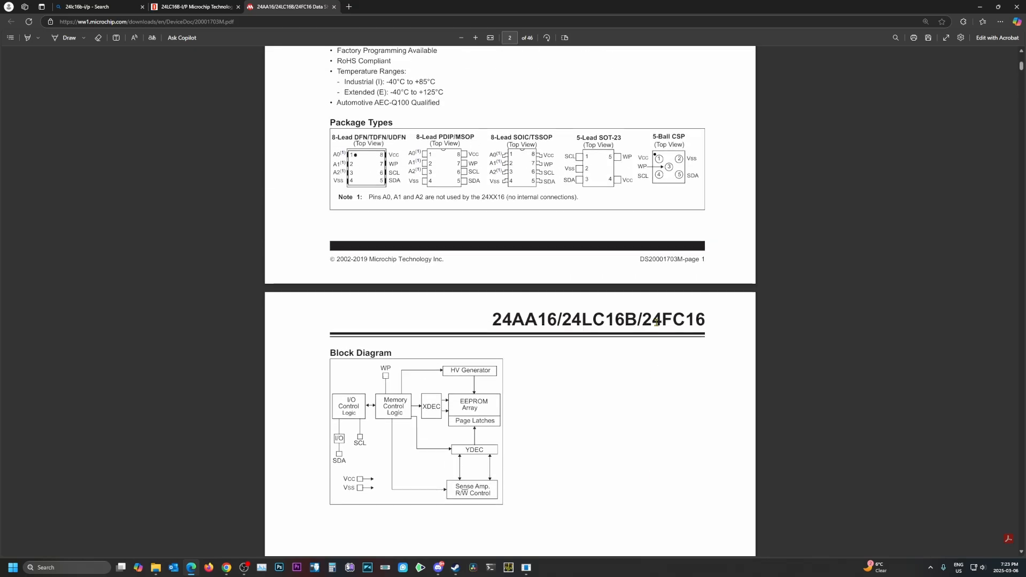
scroll("down", 3)
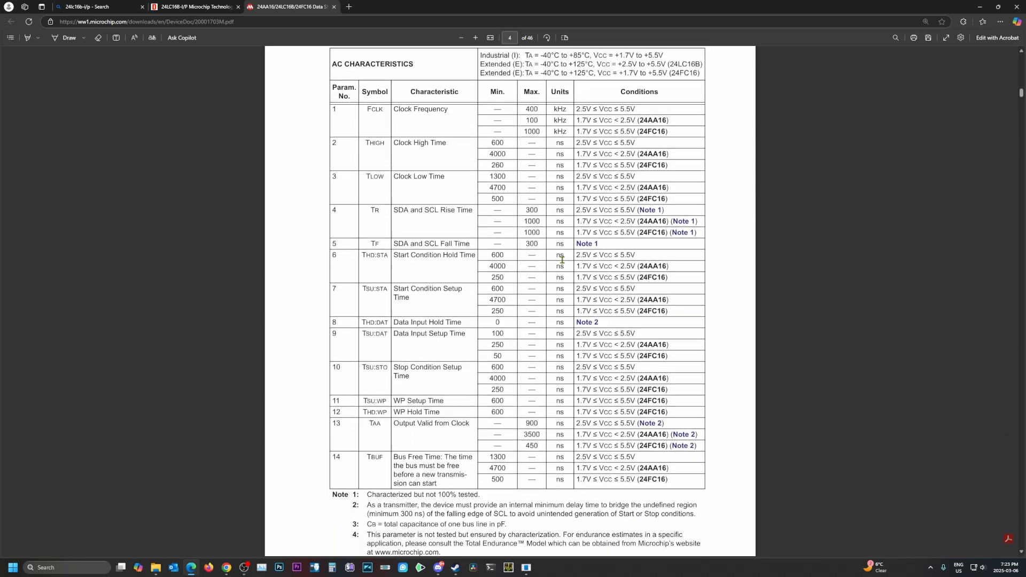
scroll("down", 3)
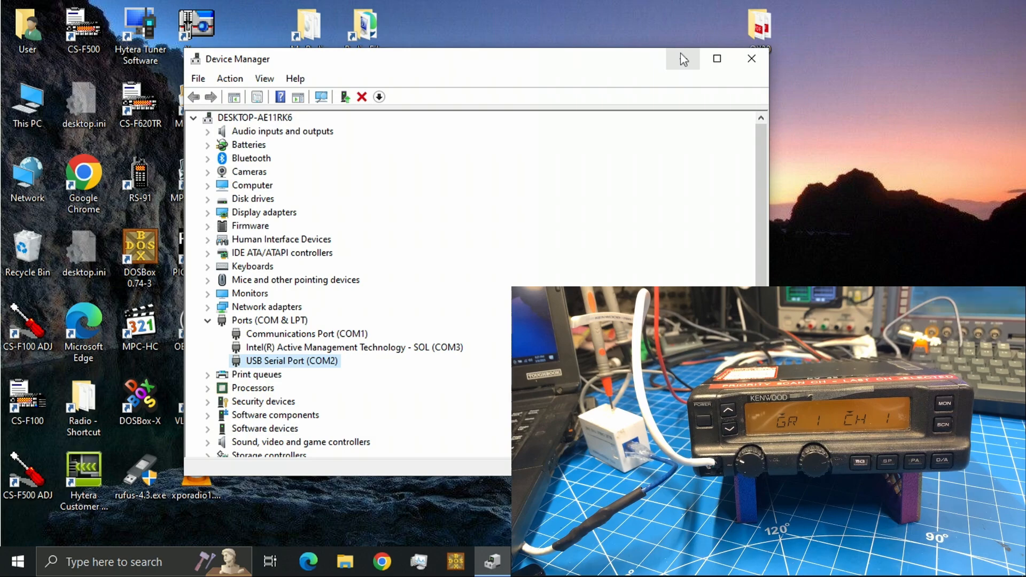
Step: Close the Device Manager window after noting USB Serial Port (COM2)
left_click(750, 58)
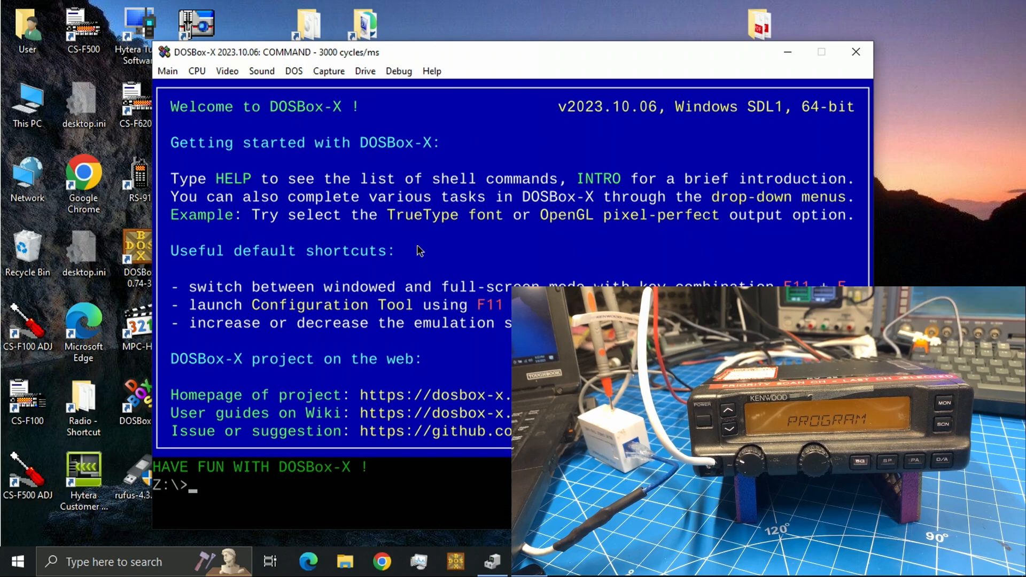
Step: Mount the \dos folder as drive C and switch to it
type("mount")
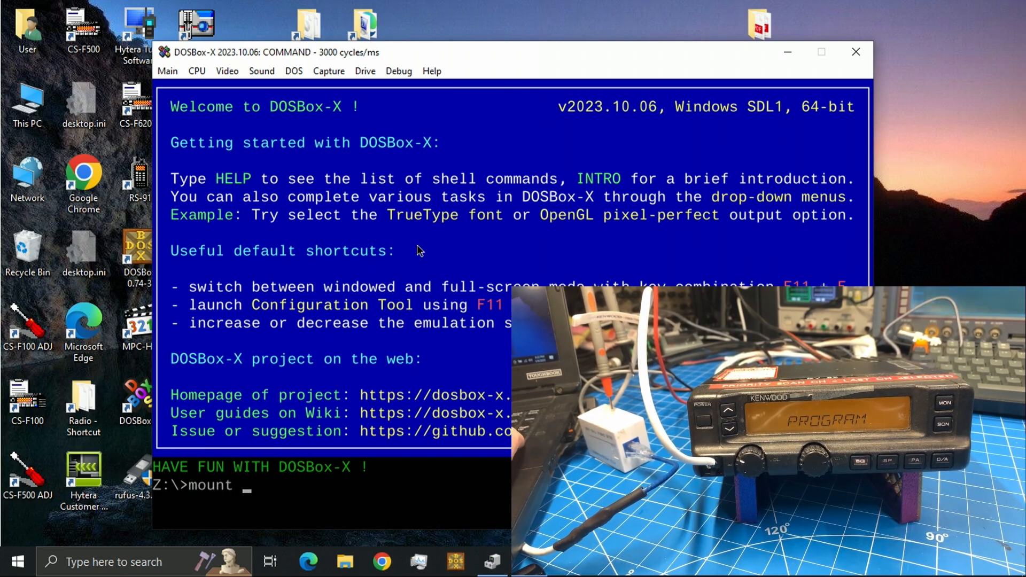
type("c: c:")
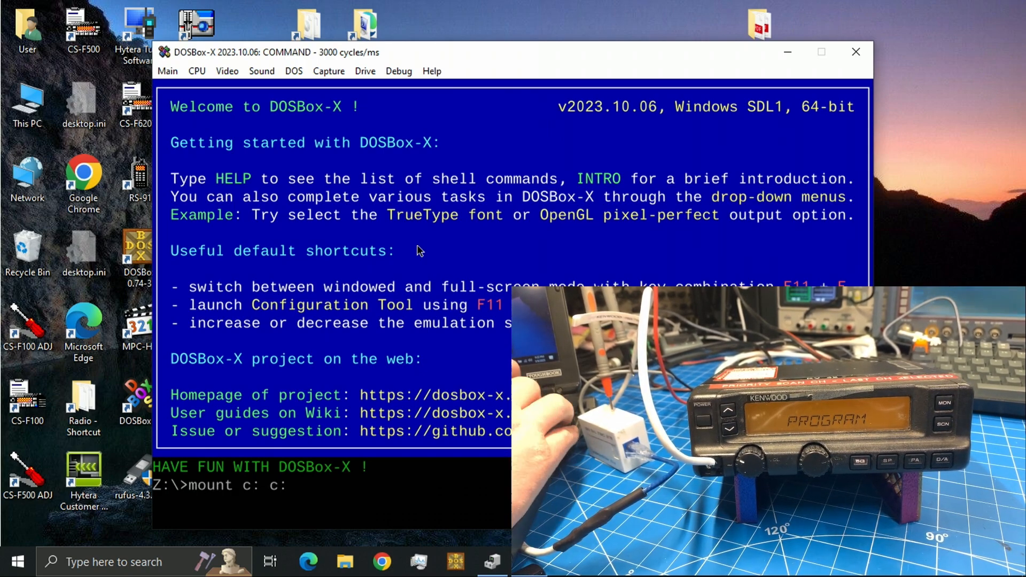
type("\\dos")
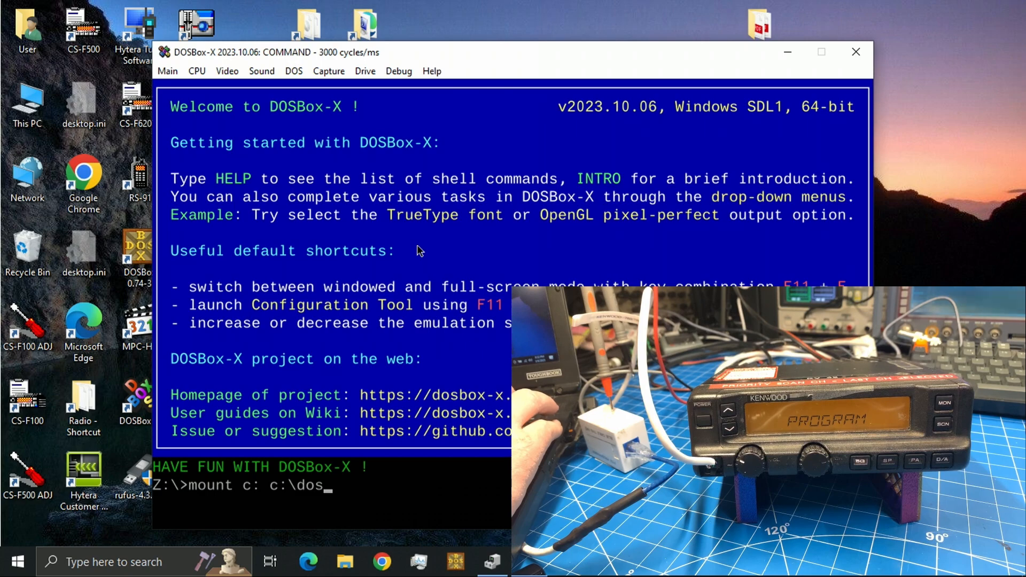
key("Return")
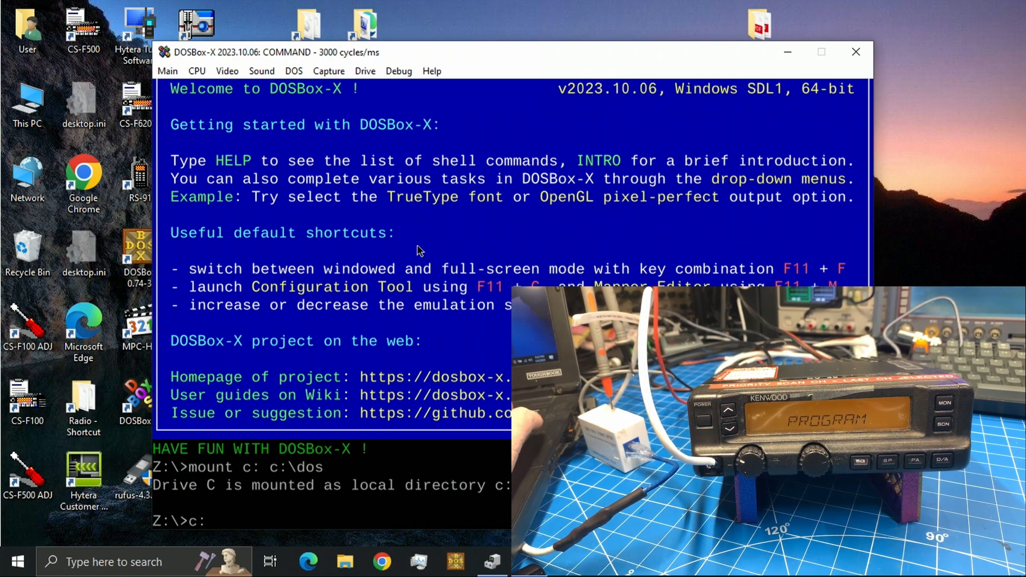
key("Return")
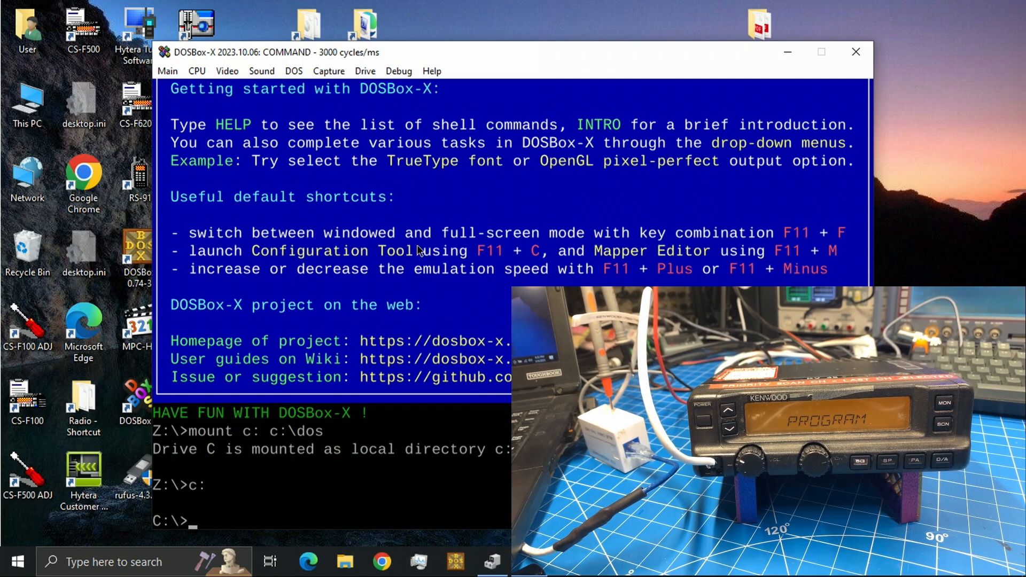
Step: Enter the kpg folder and launch KPG7 to start KPG-7D
type("cd kpg")
type("dir")
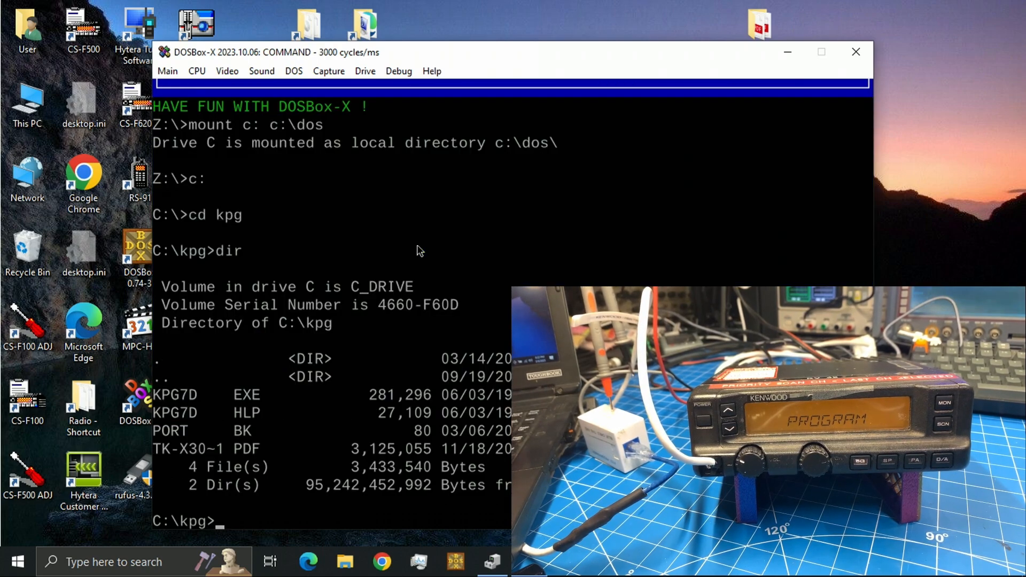
type("kpg7")
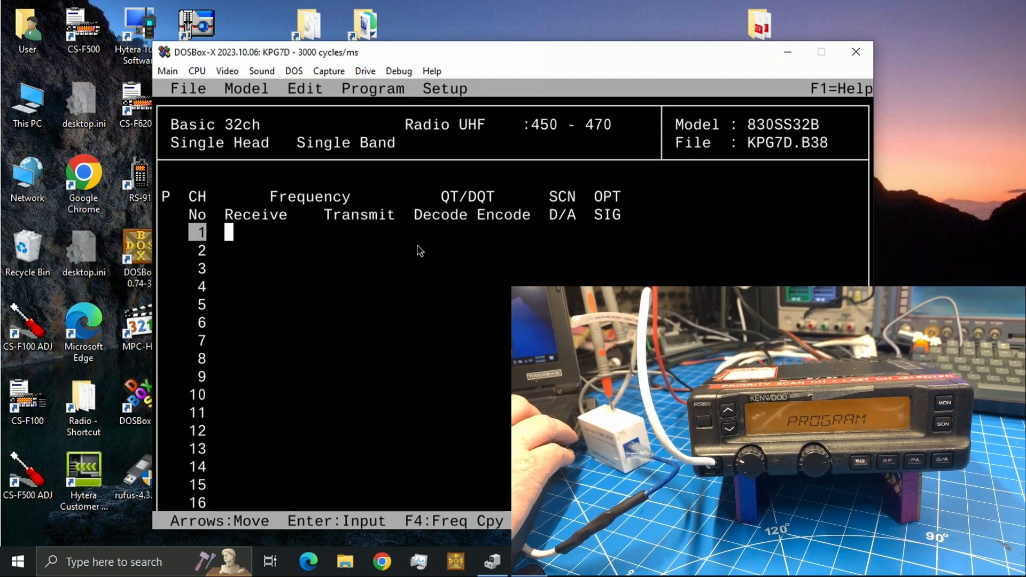
Step: Browse the File, Setup and Program menus in KPG-7D
left_click(188, 89)
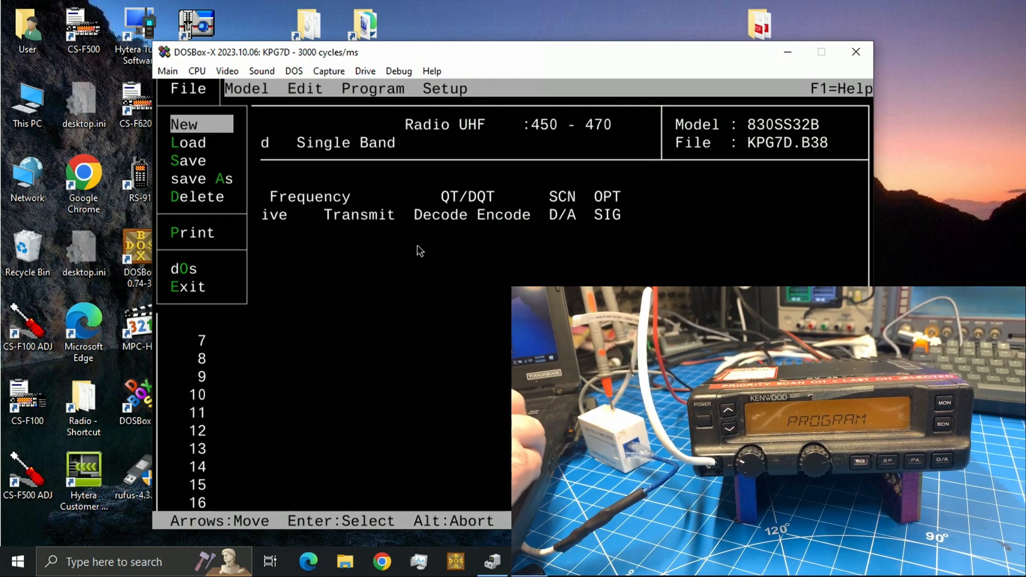
left_click(445, 89)
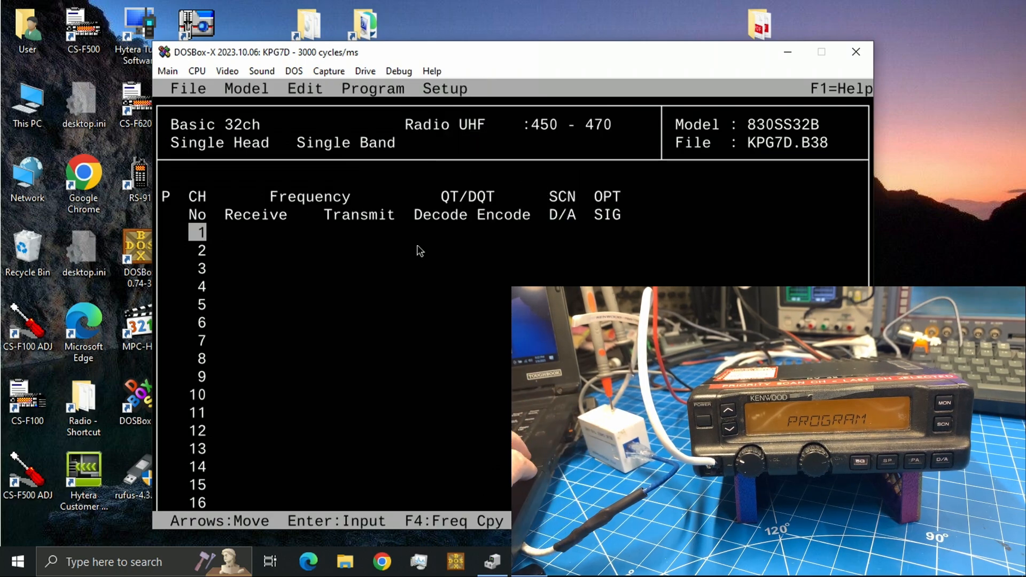
left_click(444, 89)
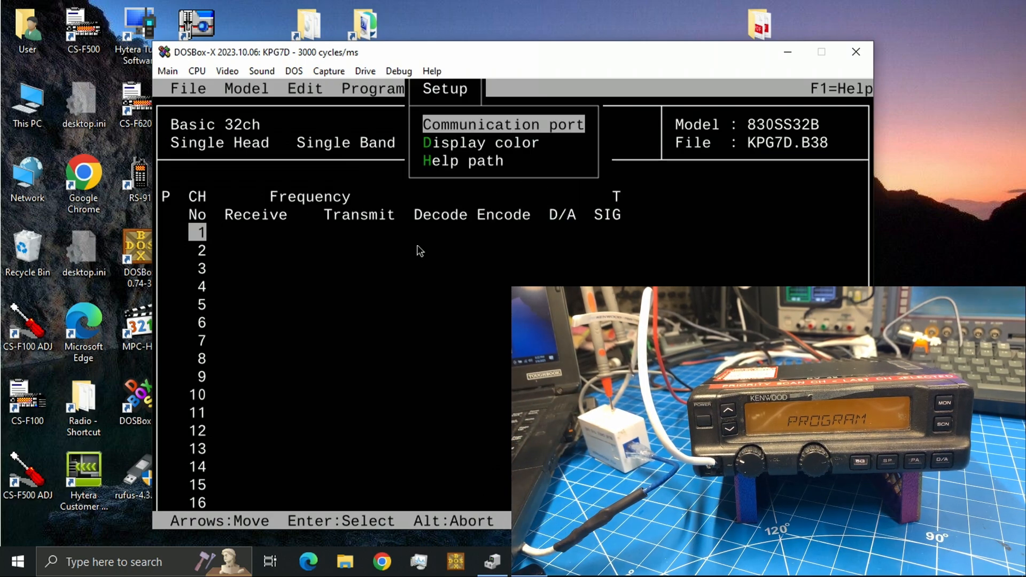
left_click(372, 89)
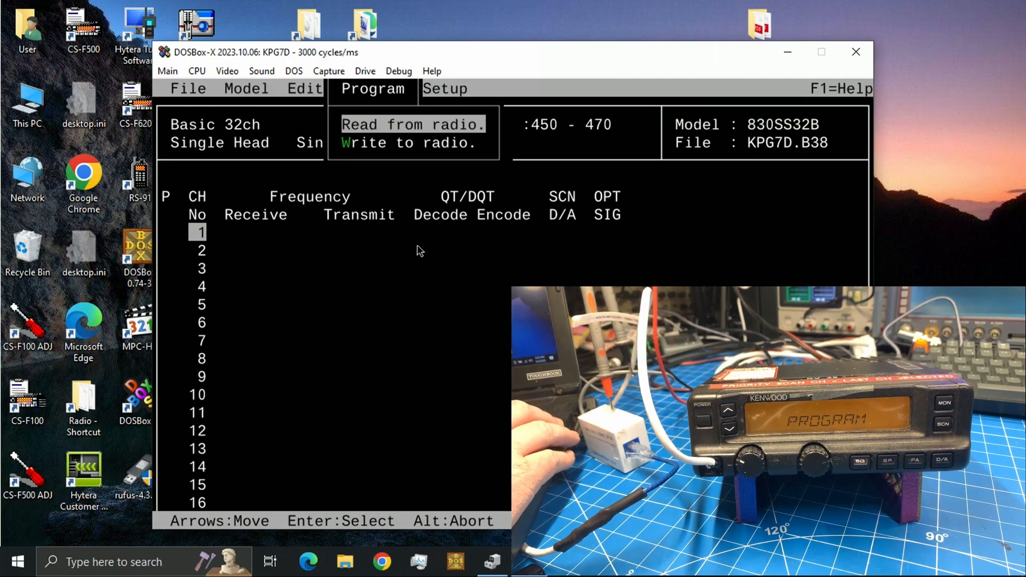
Step: Read data from the radio and retry after the Model Type Mismatch error
left_click(412, 124)
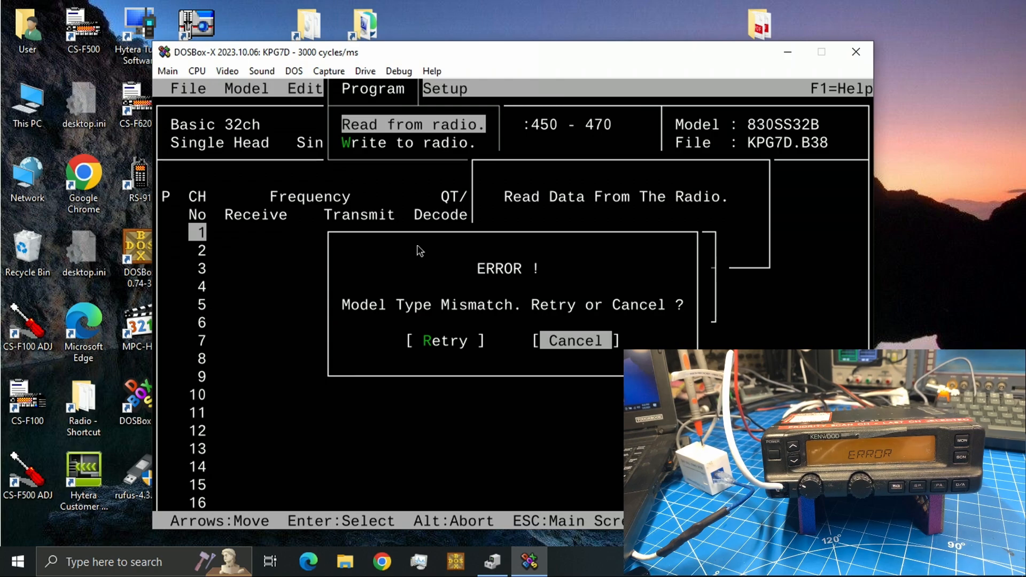
mouse_move(410, 263)
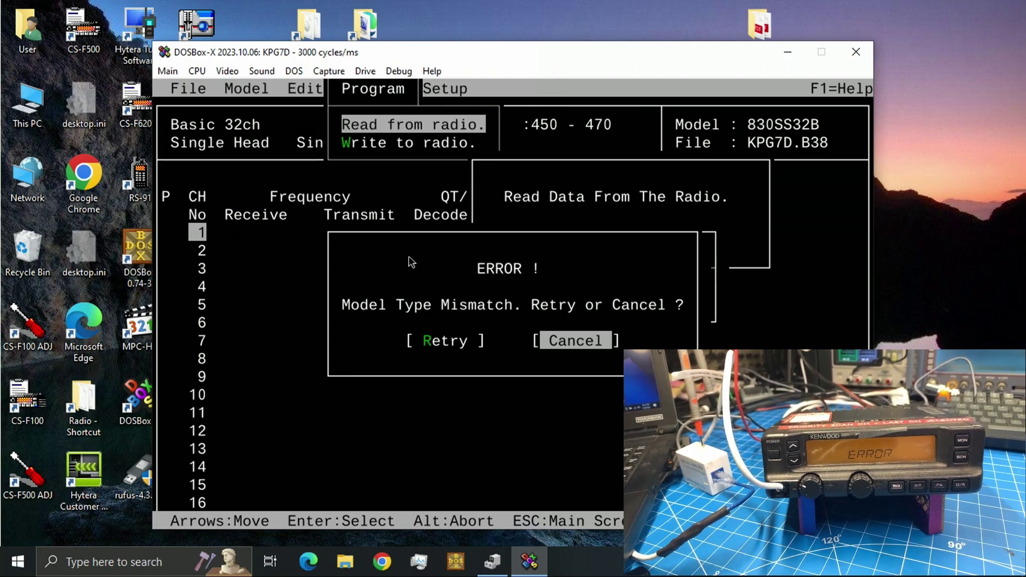
key("Left")
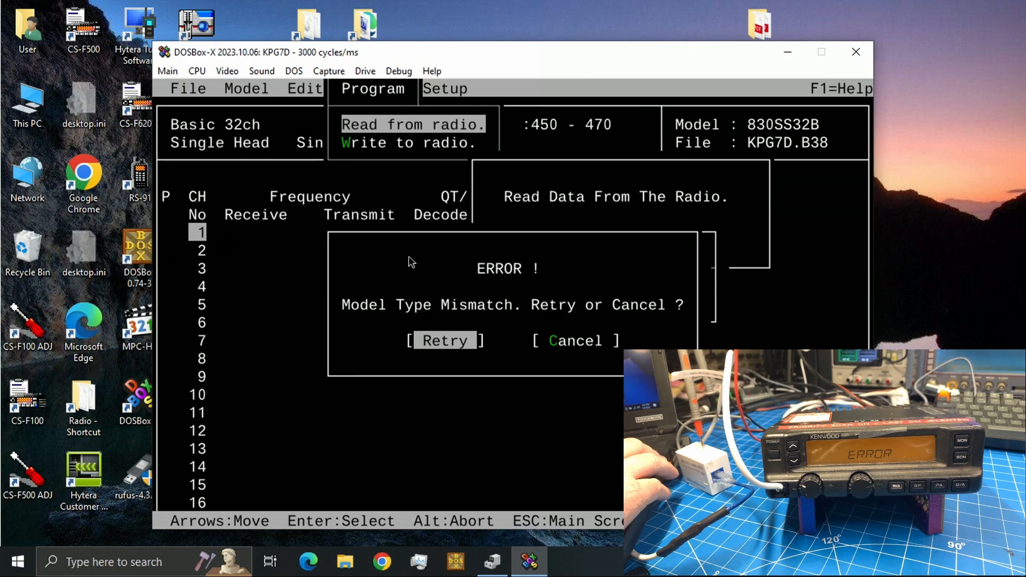
left_click(445, 340)
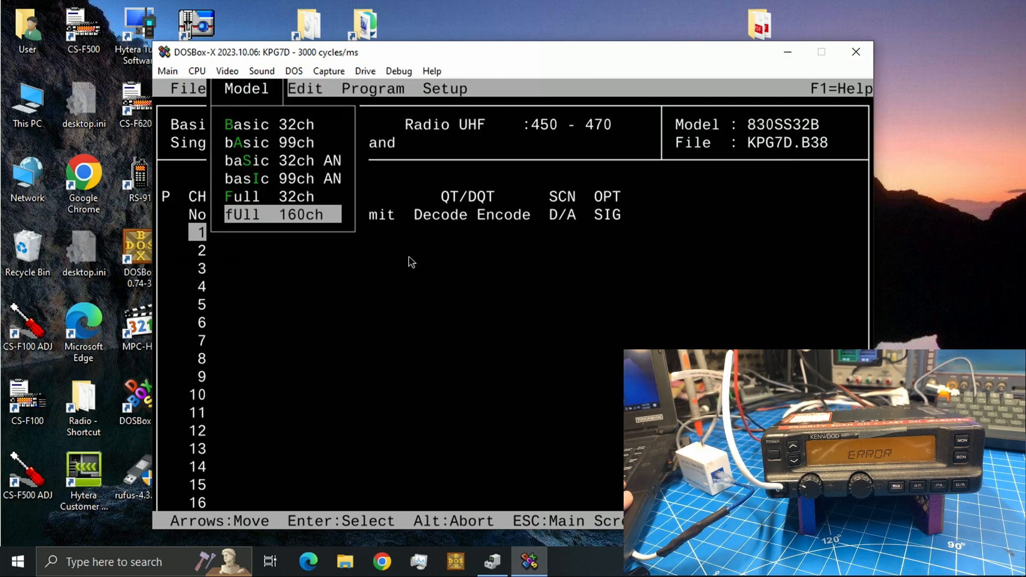
Step: Select Full 160ch, single band, VHF Hi 150-174 W/N and accept clearing all data
key("Up")
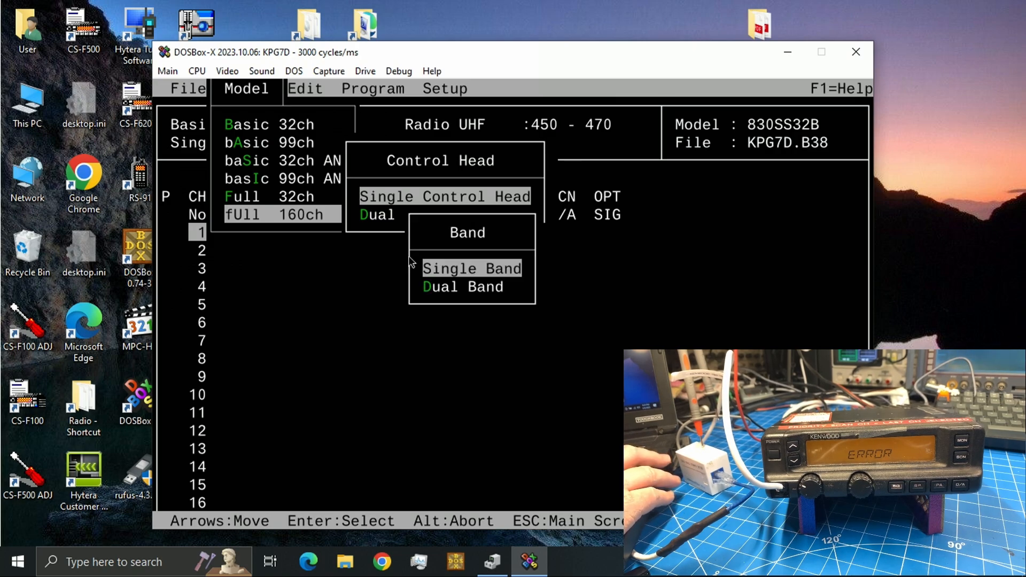
left_click(471, 268)
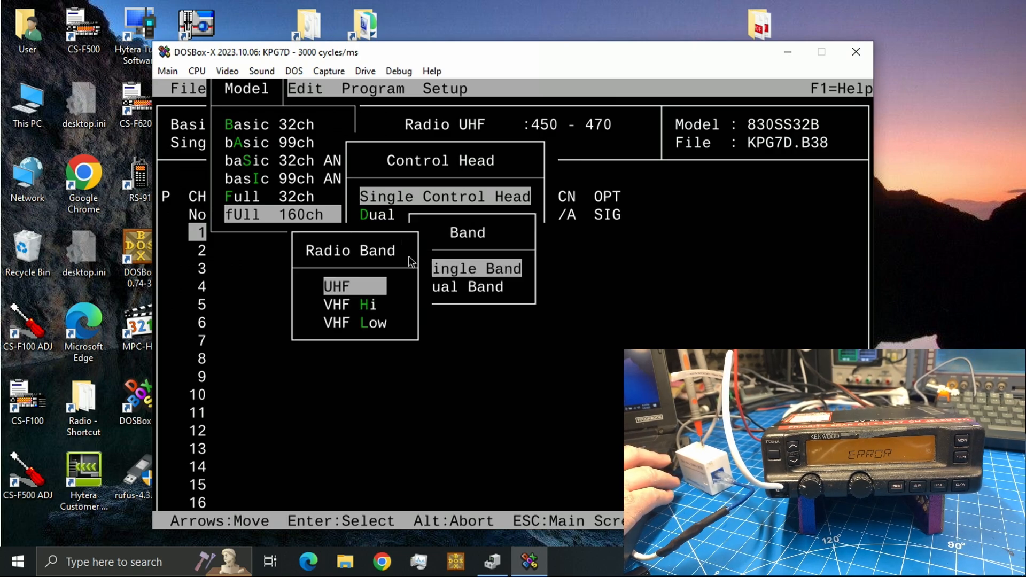
key("Down")
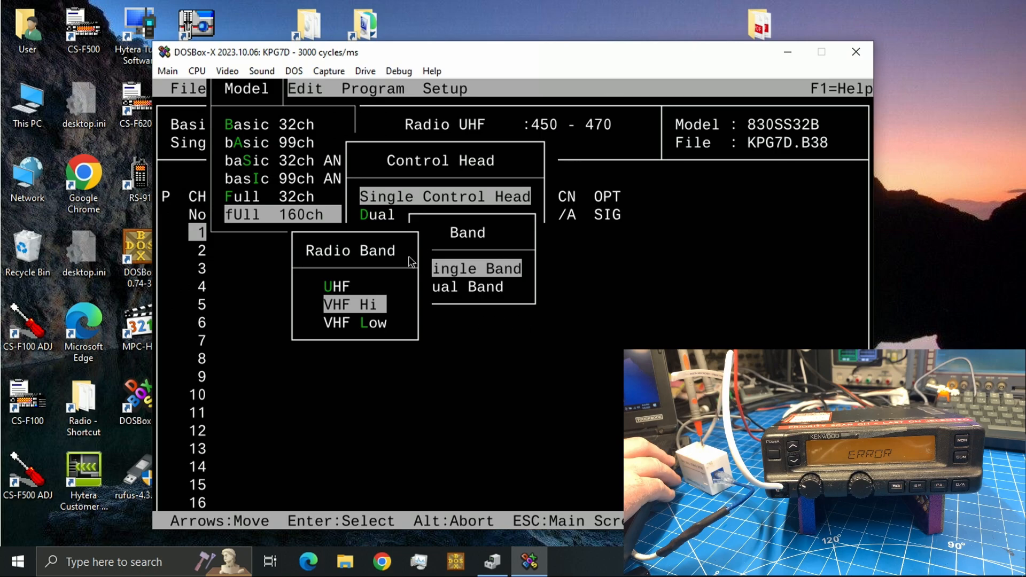
left_click(348, 303)
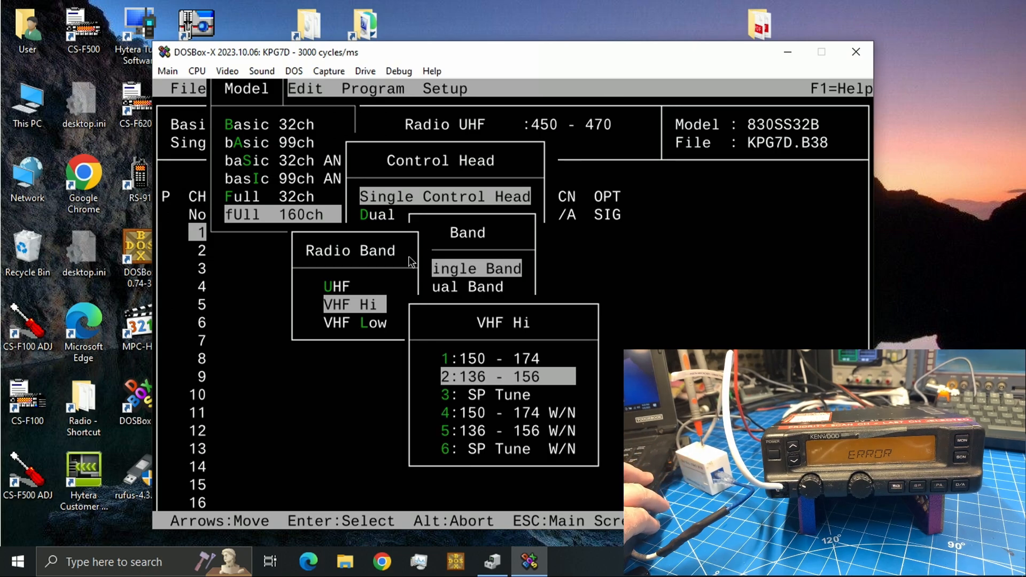
key("Down")
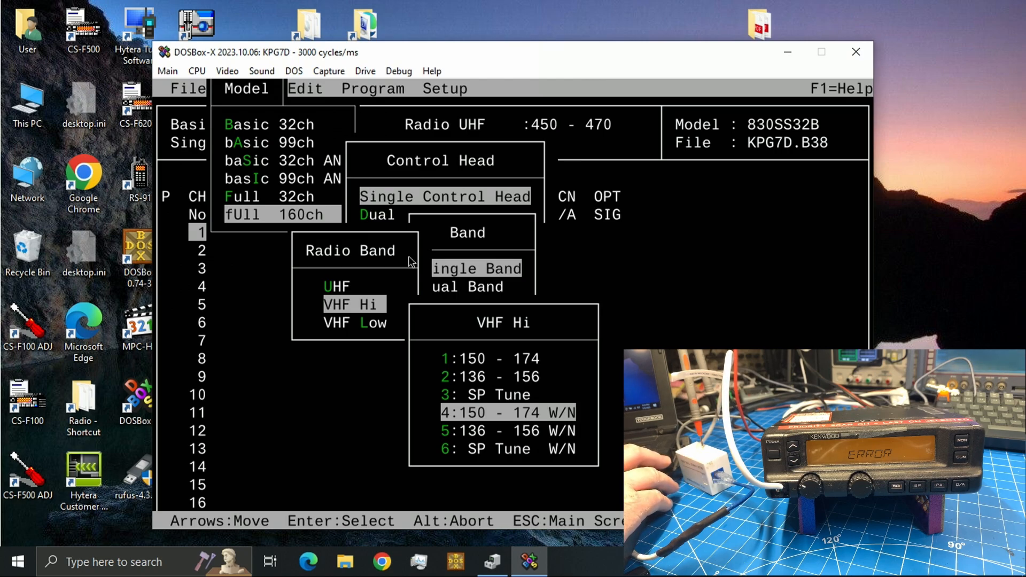
left_click(506, 413)
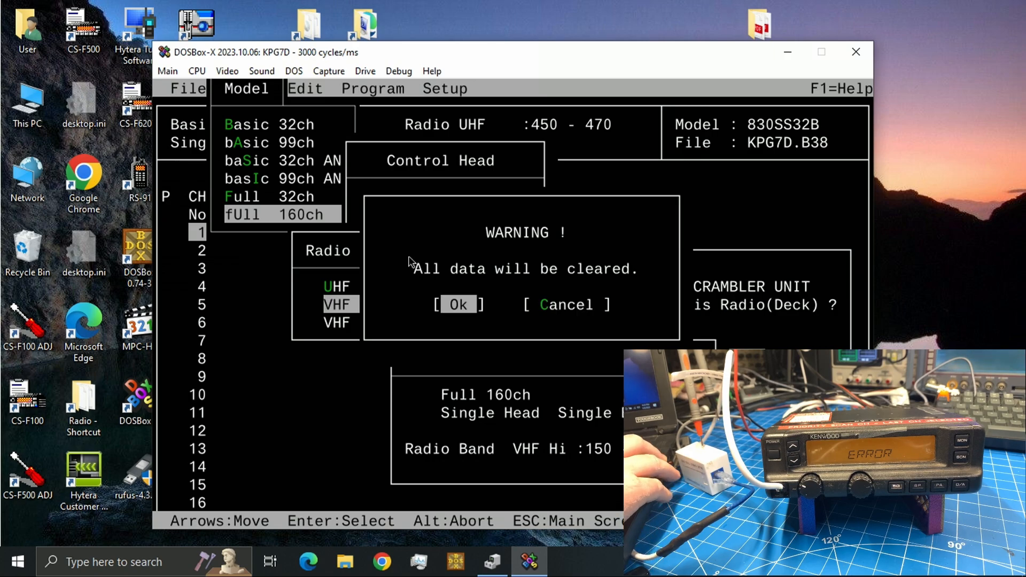
left_click(458, 305)
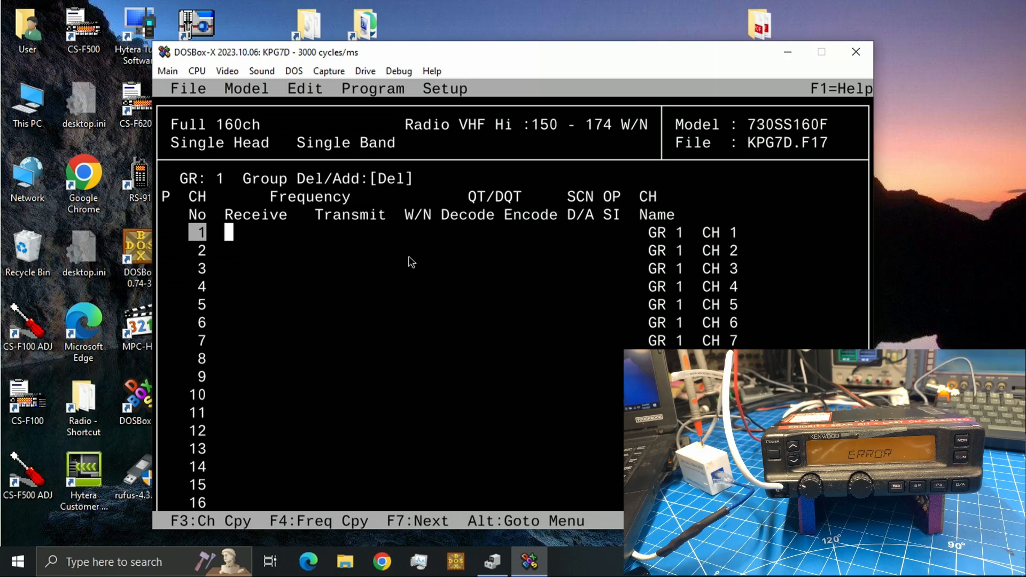
Step: Enter 154.10000 for channel 1 and name it LADD 1
type("154.10000")
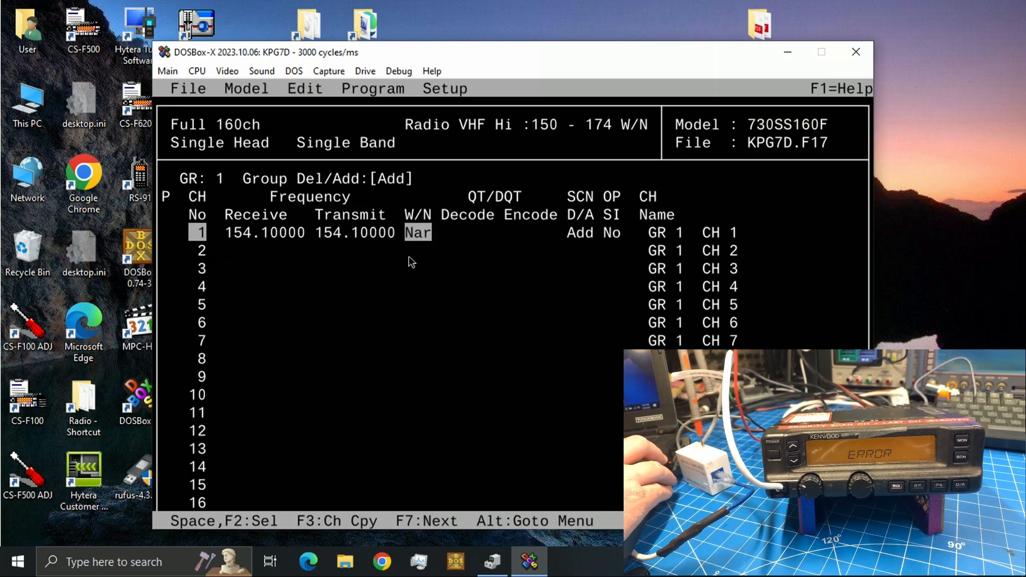
key("Tab")
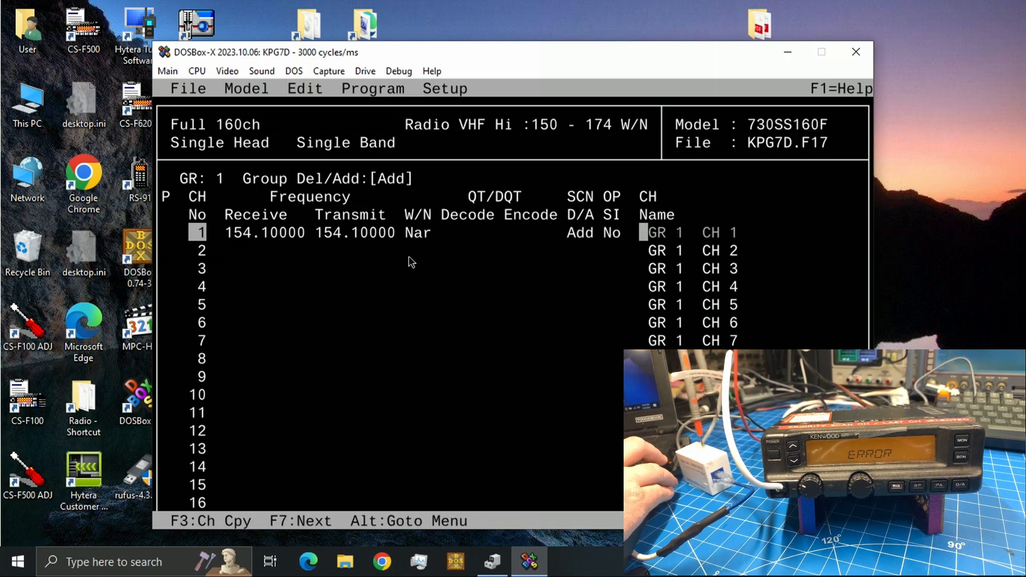
type("LD")
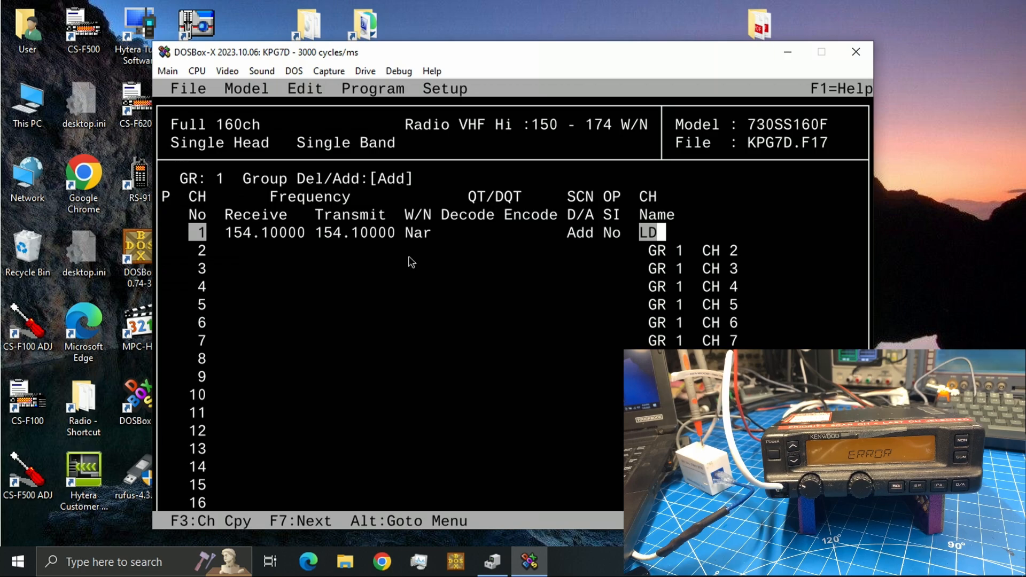
type("ADD 1")
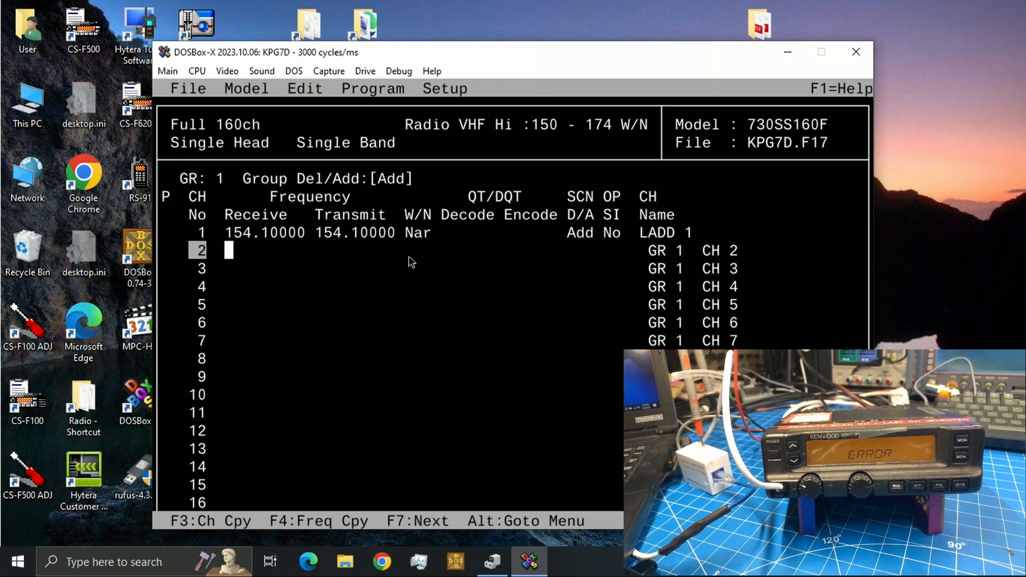
left_click(372, 88)
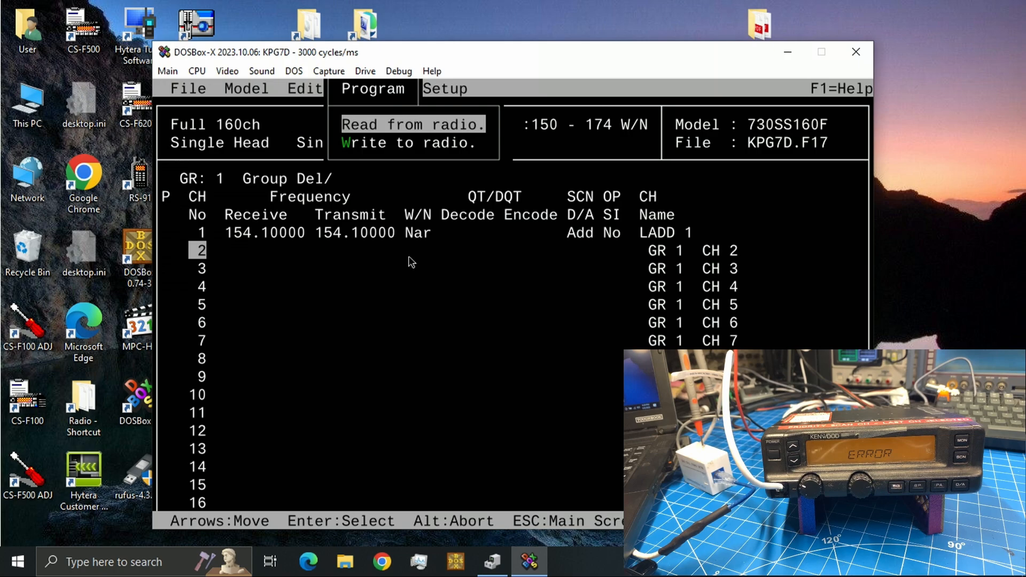
Step: Write the data to the radio, accepting the Data Empty warning
left_click(413, 142)
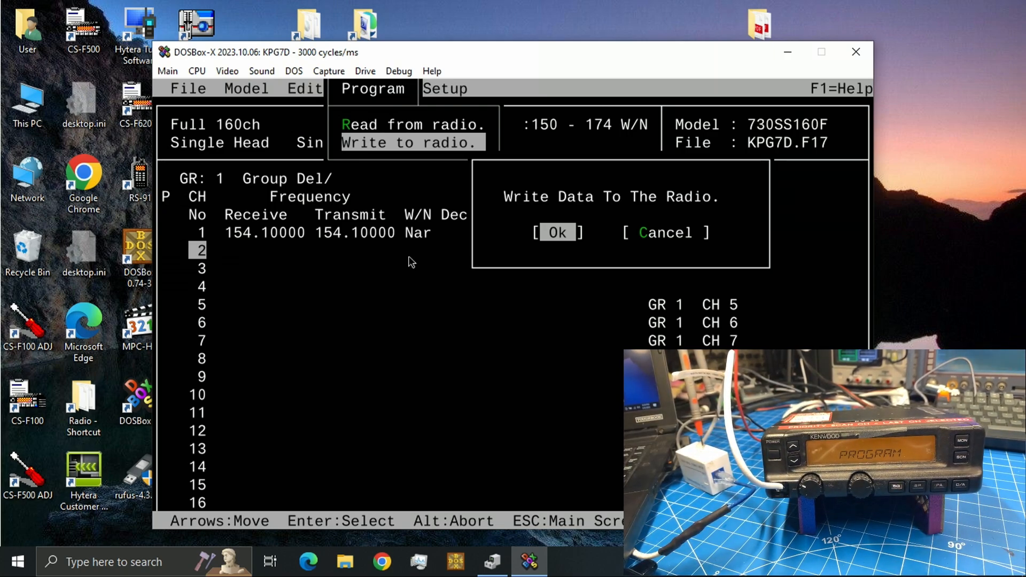
left_click(558, 232)
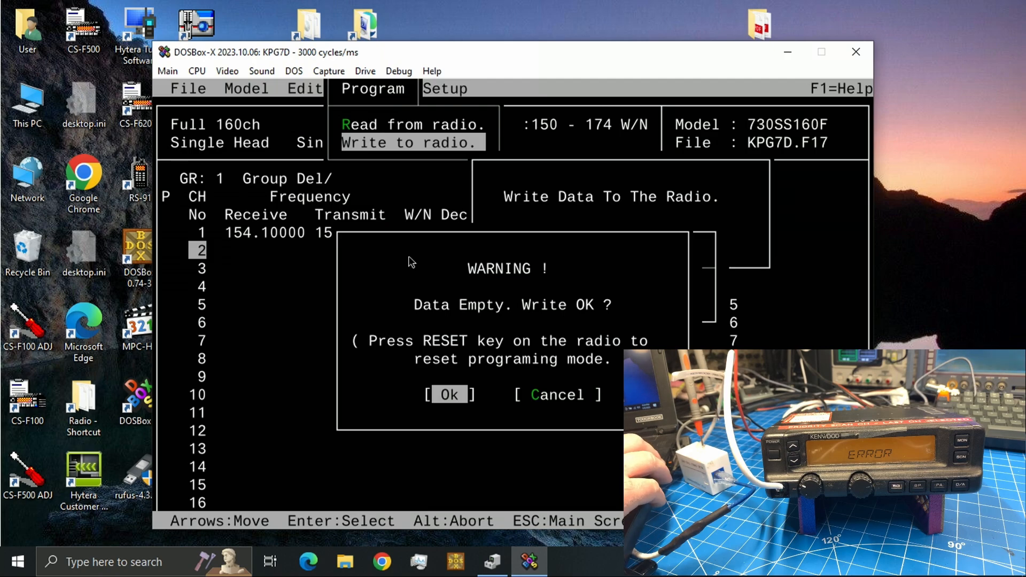
left_click(448, 394)
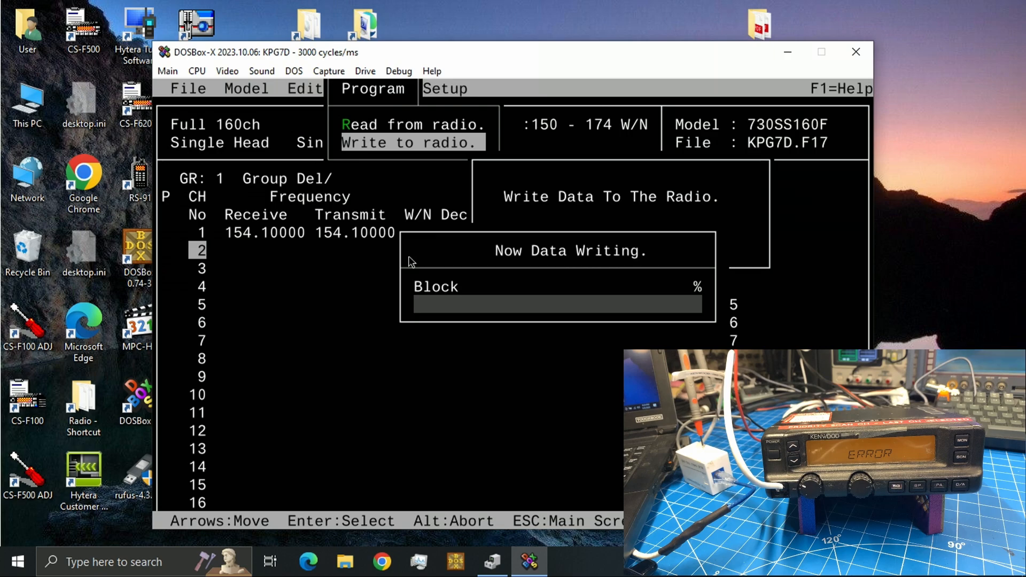
mouse_move(570, 356)
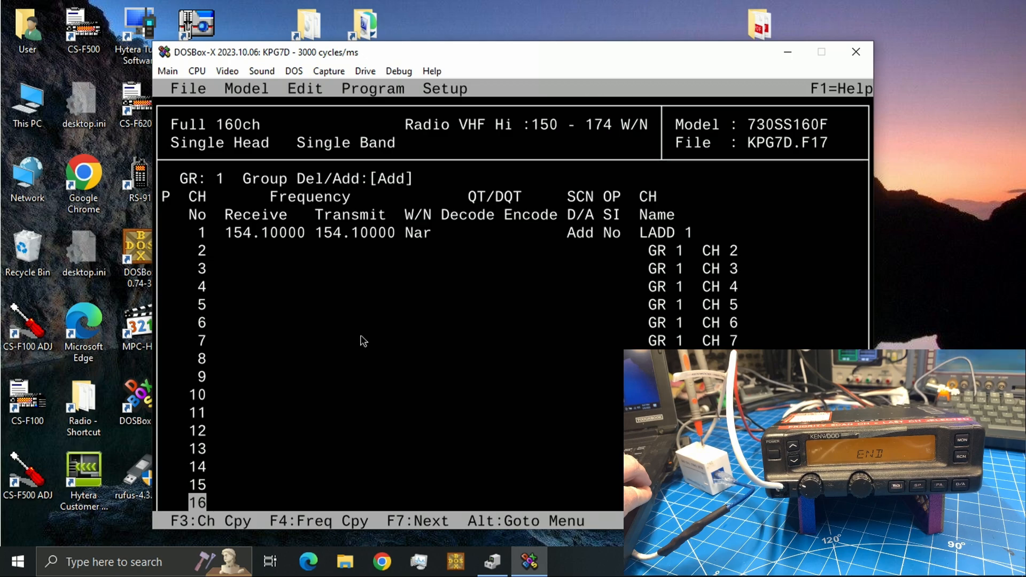
key("f7")
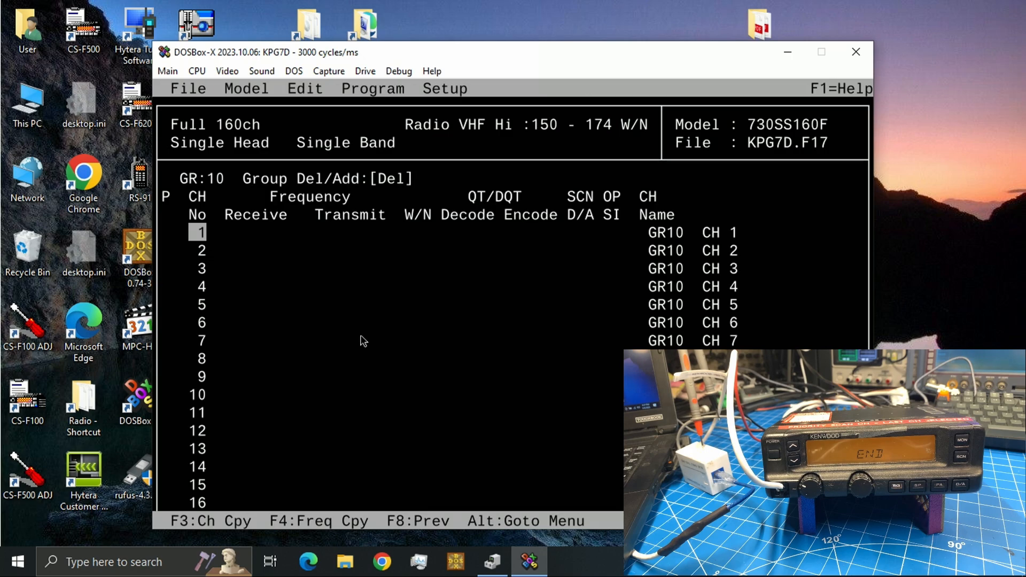
key("F8")
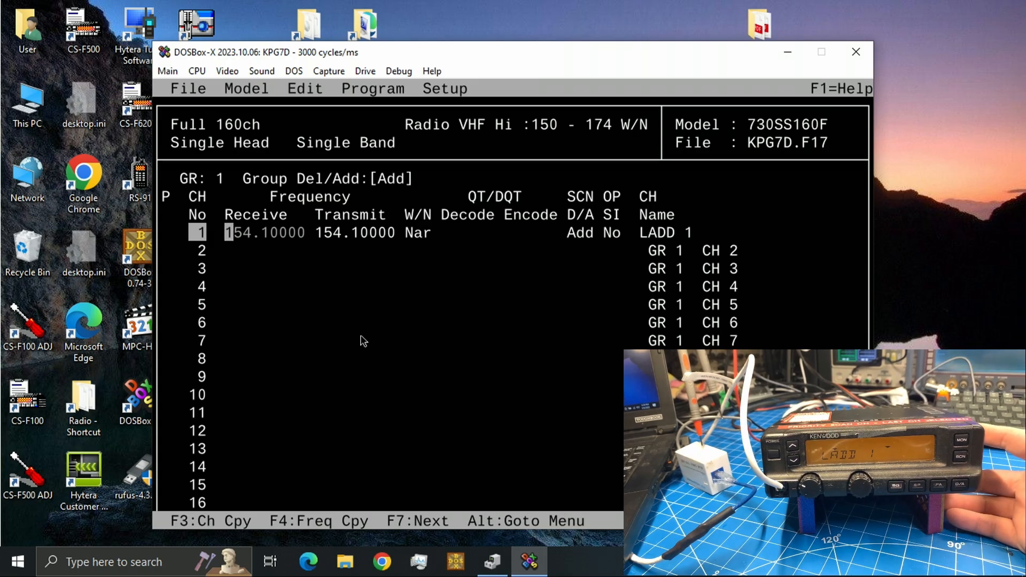
key("F7")
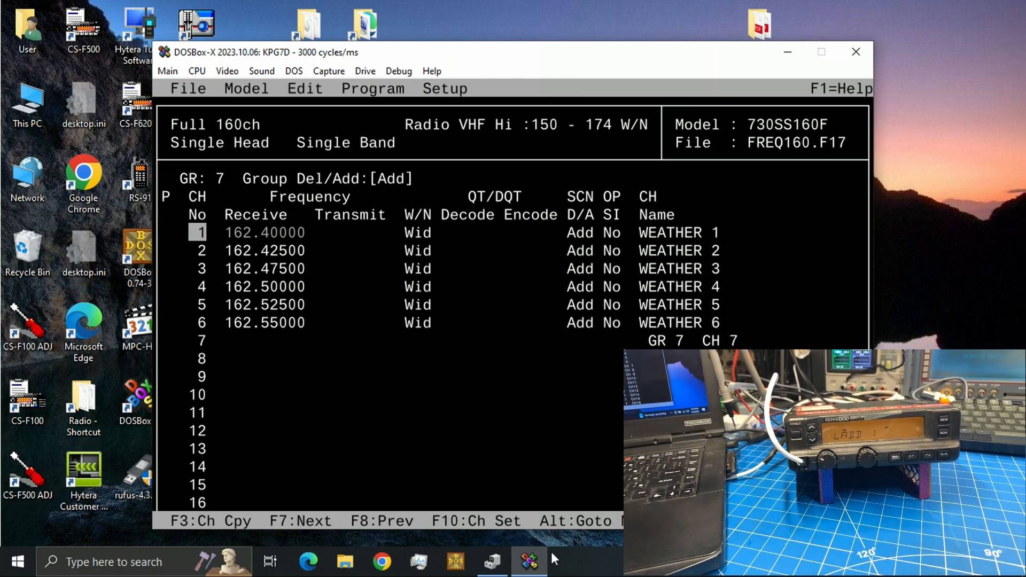
mouse_move(451, 415)
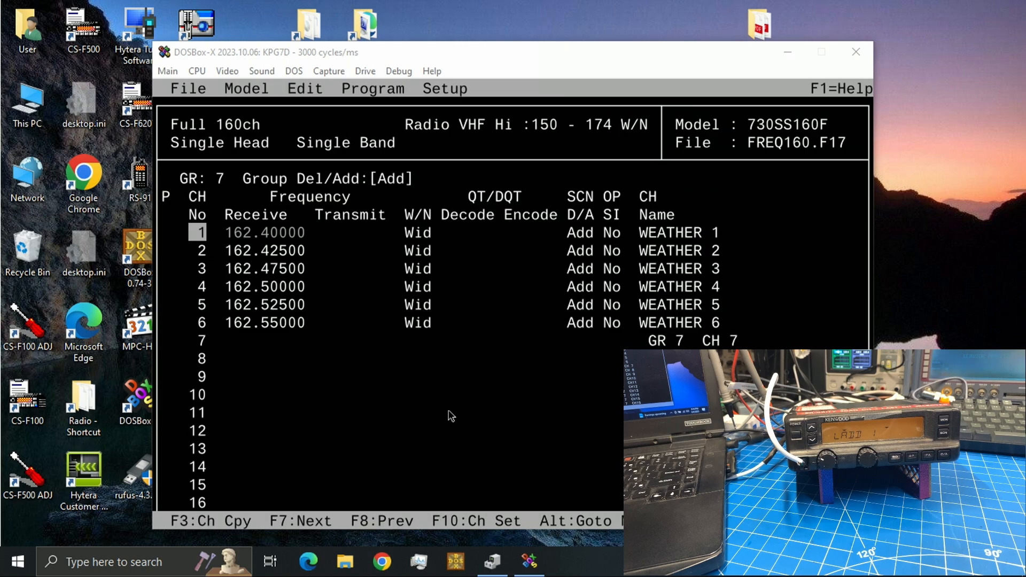
Step: View group 7 of FREQ160.F17 with its six WEATHER channels
key("F8")
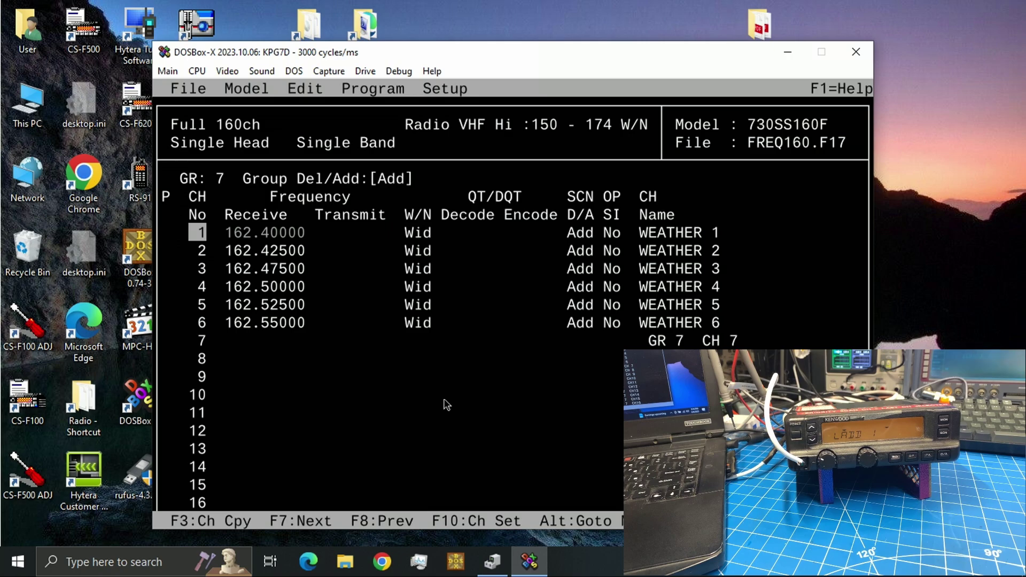
left_click(189, 89)
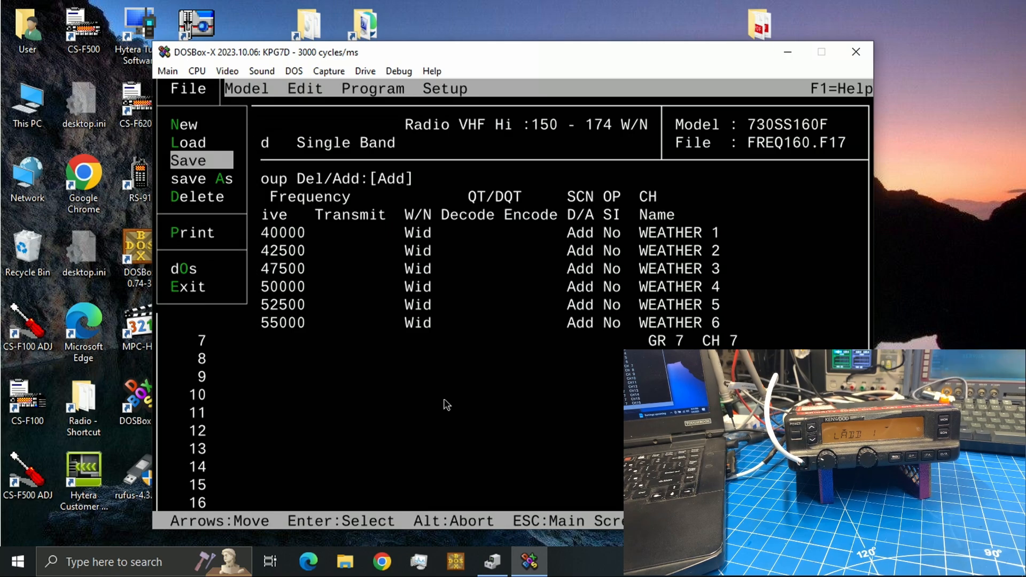
Step: Write the WEATHER channels to the radio, retrying after the Check Connection error
left_click(372, 89)
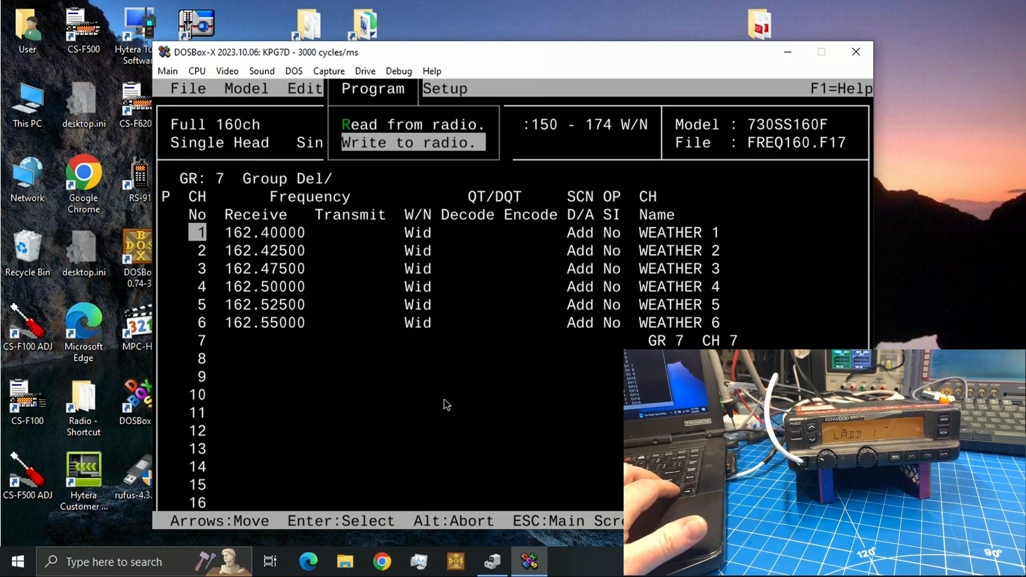
left_click(407, 142)
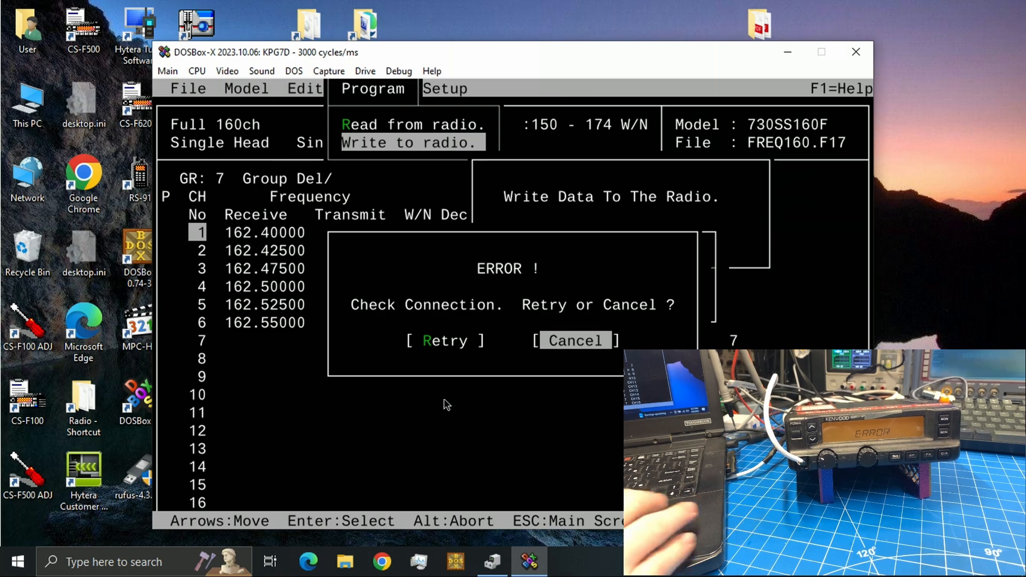
key("Left")
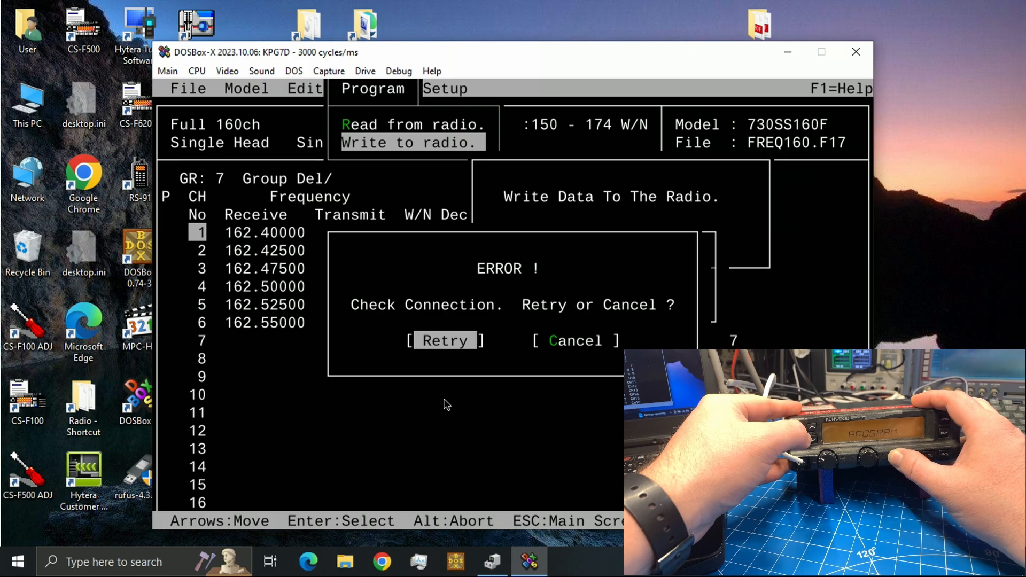
left_click(445, 339)
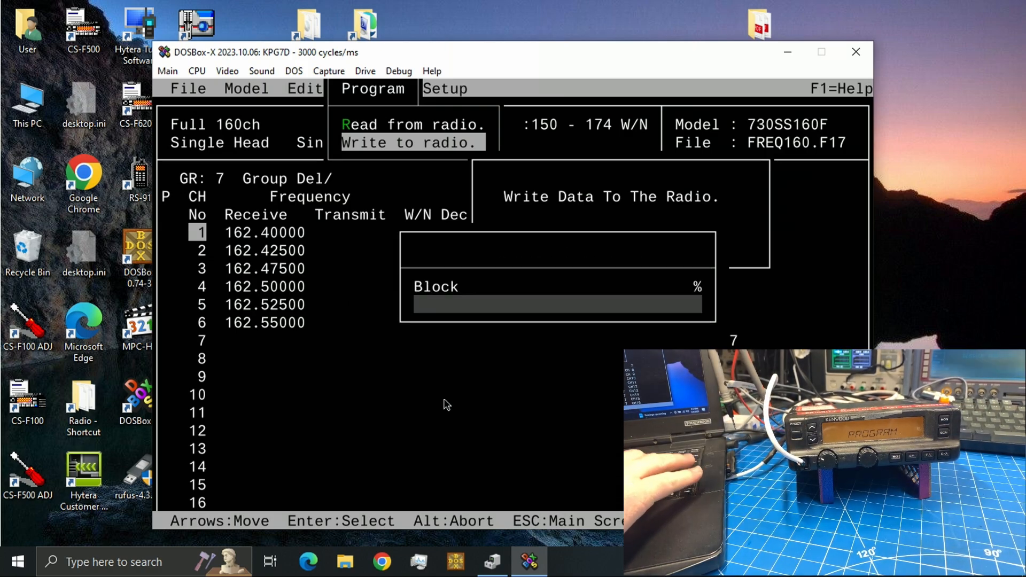